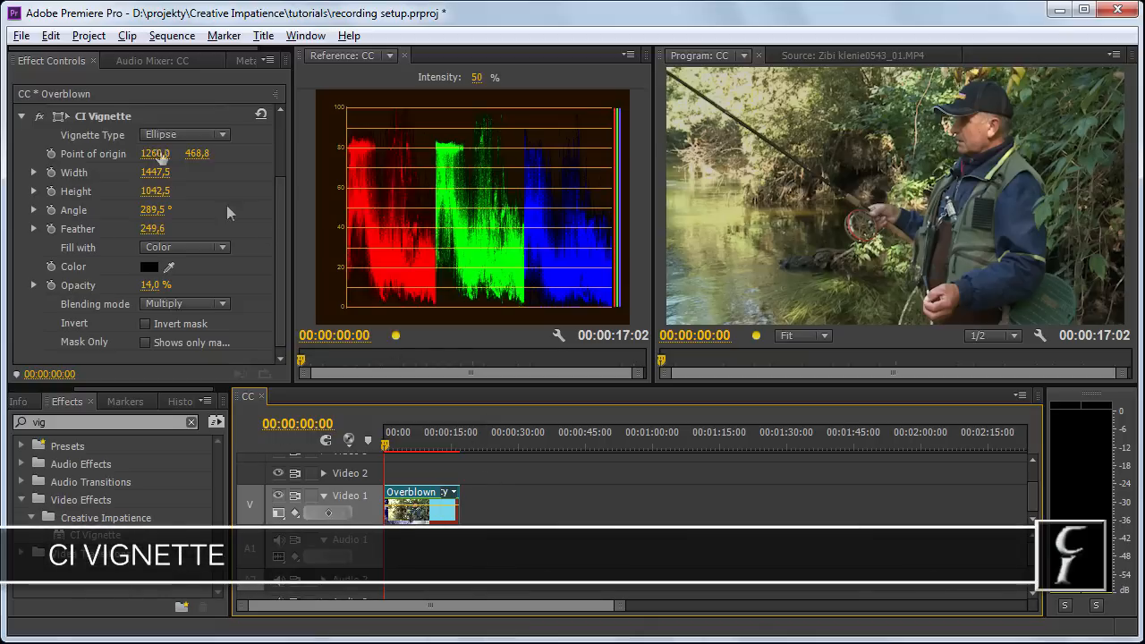
Select the CI Vignette effect so its ellipse handles appear in the Program monitor.
left_click(103, 116)
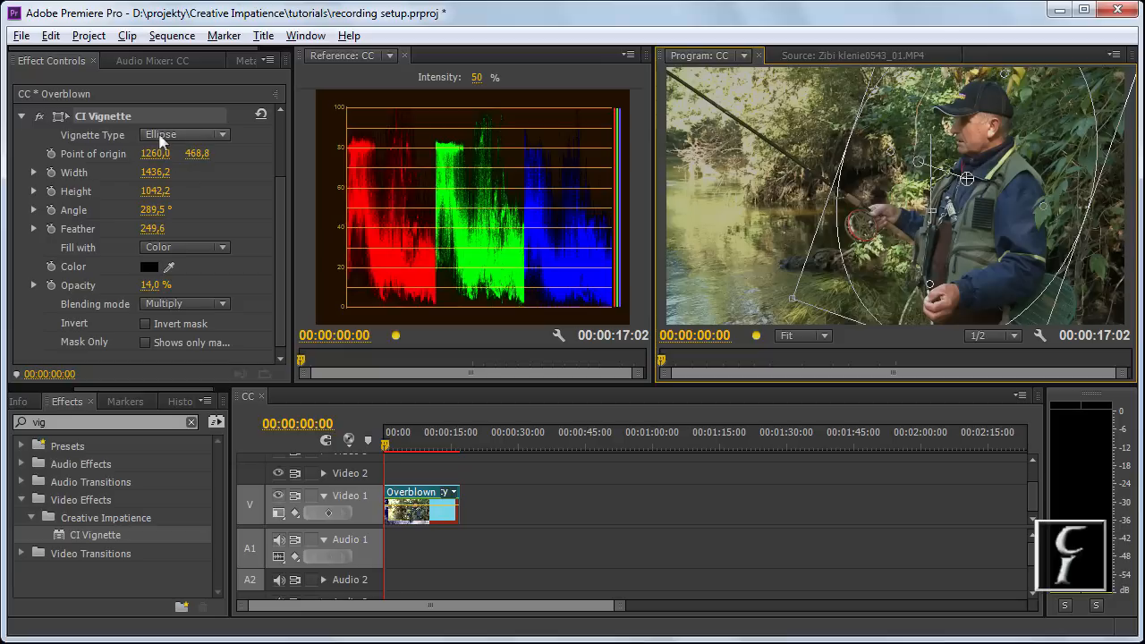
mouse_move(165, 138)
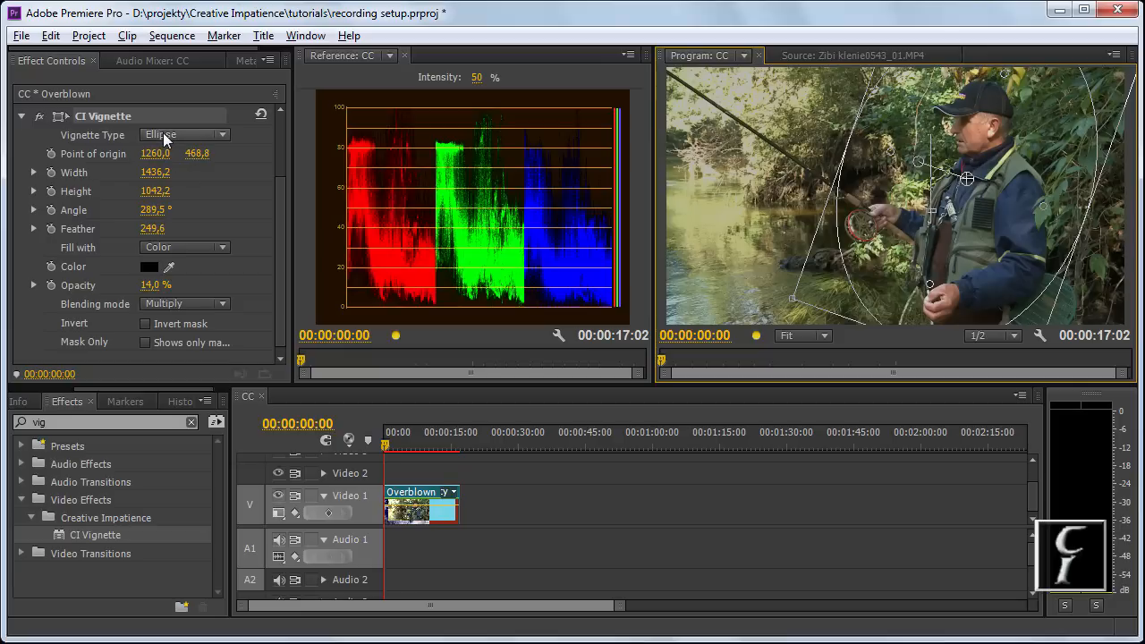
left_click(183, 134)
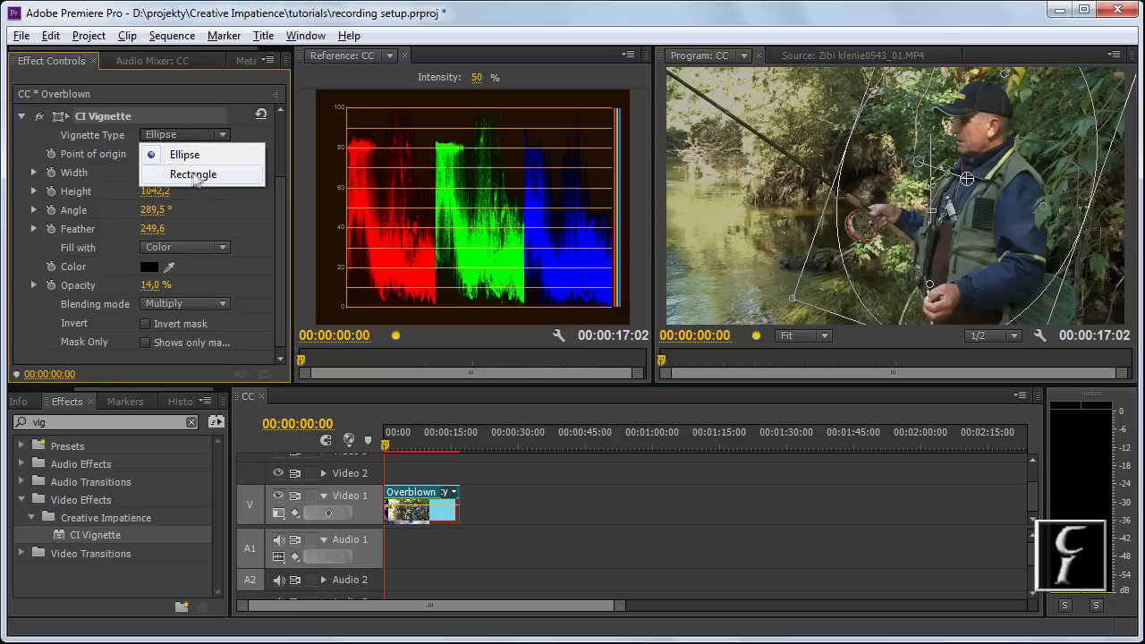
left_click(194, 174)
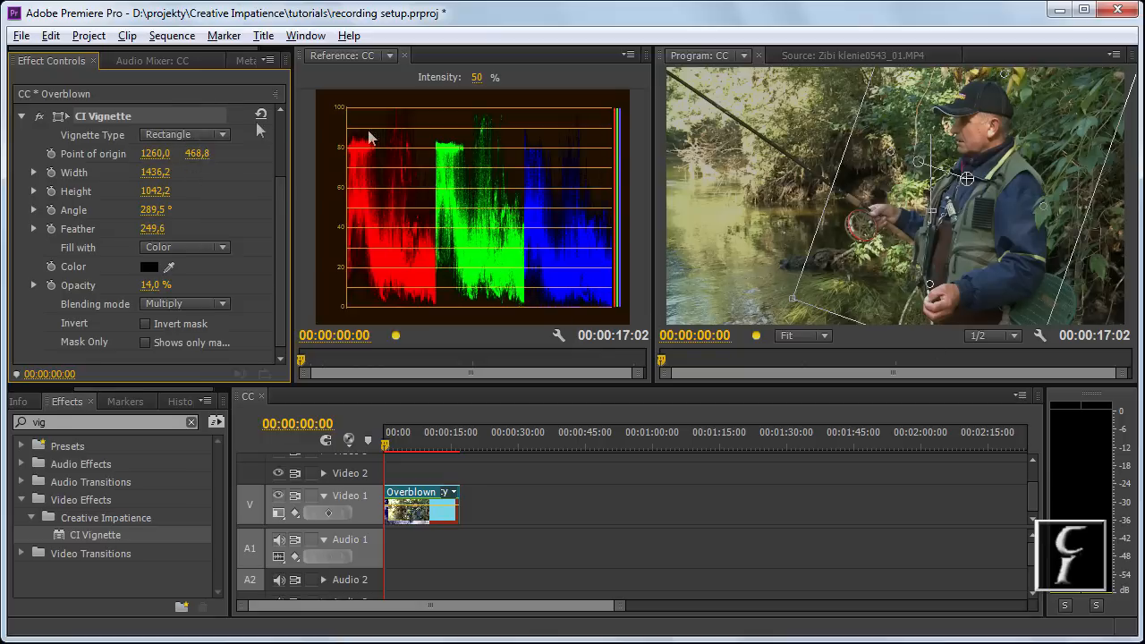
left_click(186, 134)
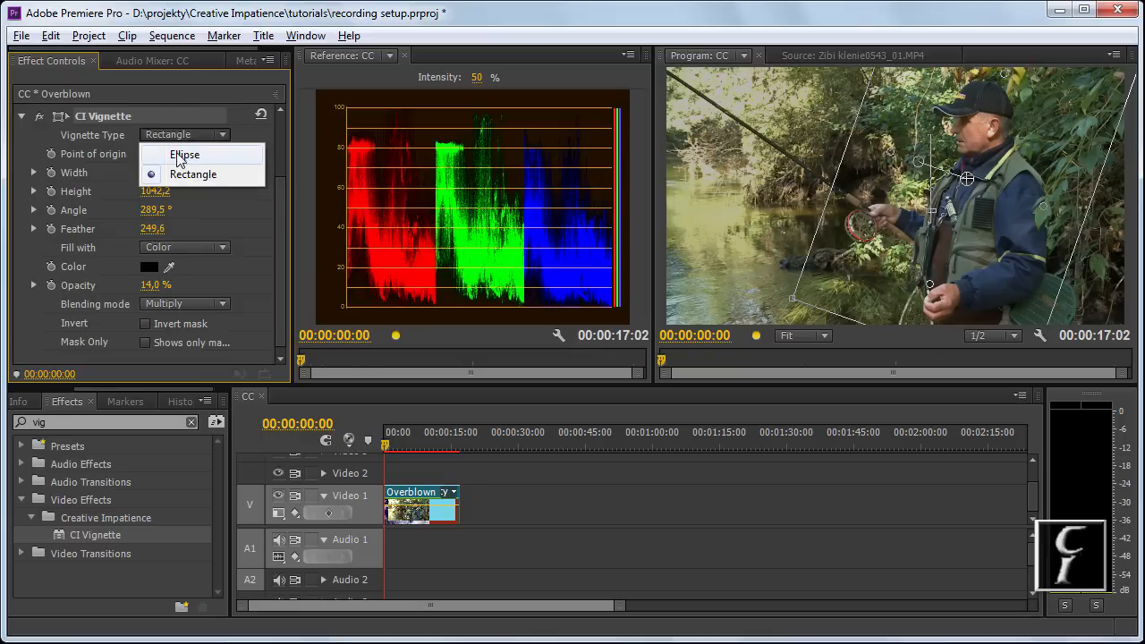
left_click(183, 154)
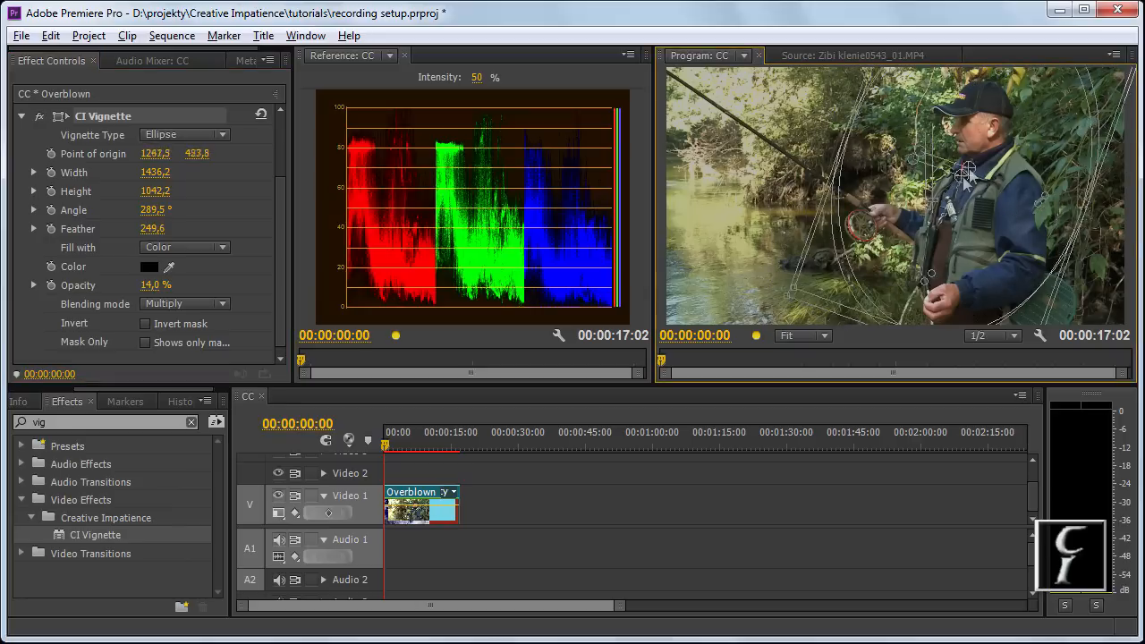
Nudge the vignette centre and adjust its width, height and angle to frame the fisherman.
left_click_drag(970, 175, 965, 177)
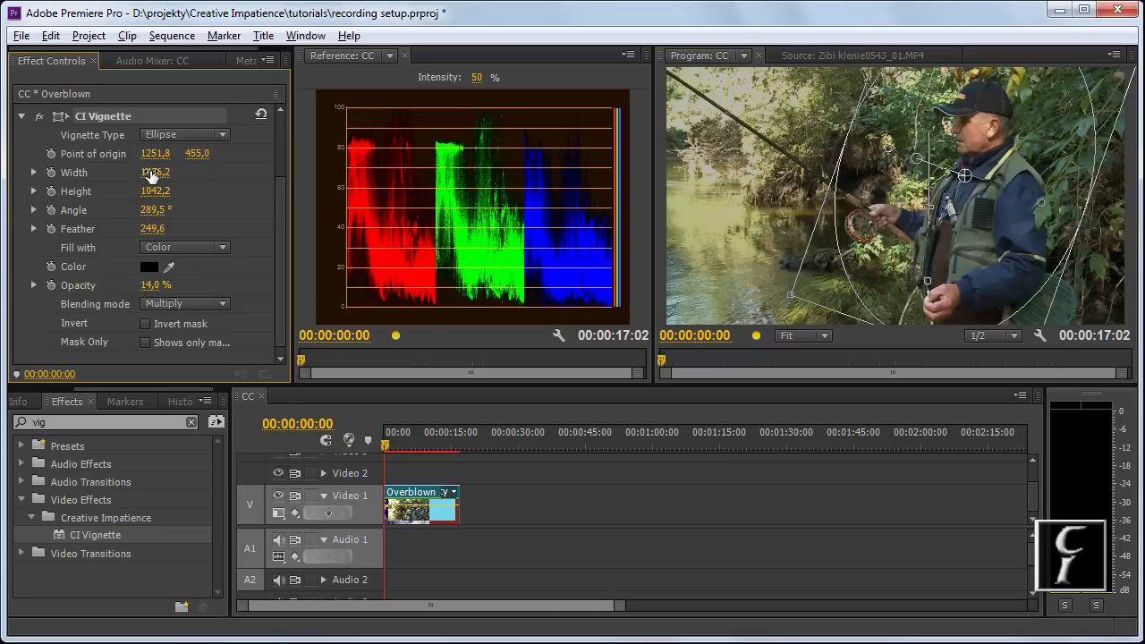
left_click_drag(158, 171, 179, 172)
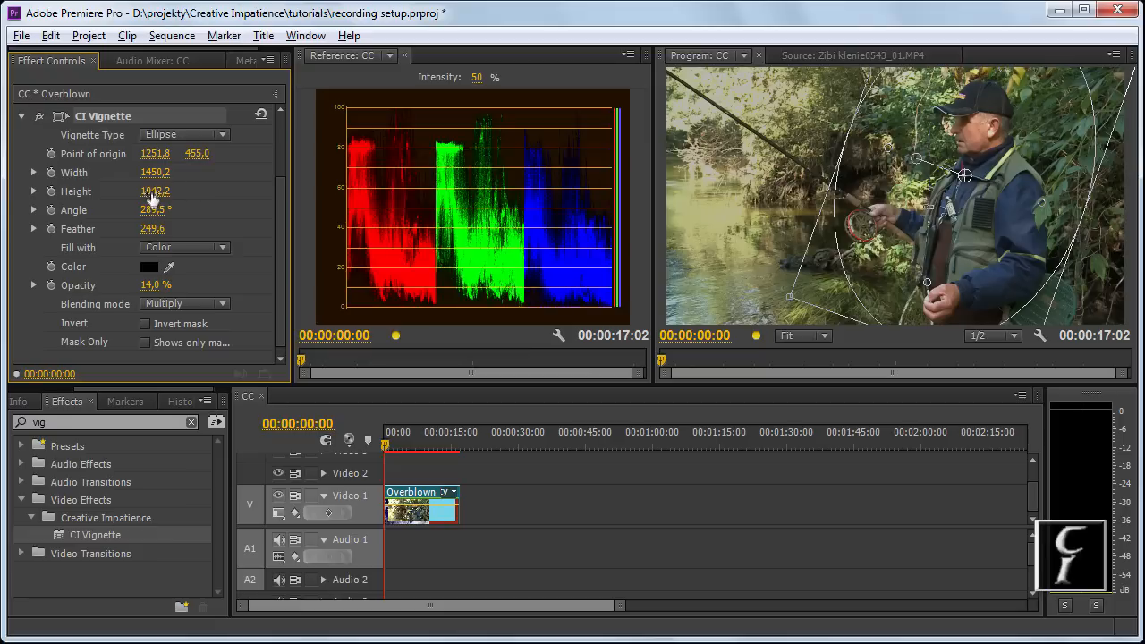
left_click_drag(156, 190, 179, 190)
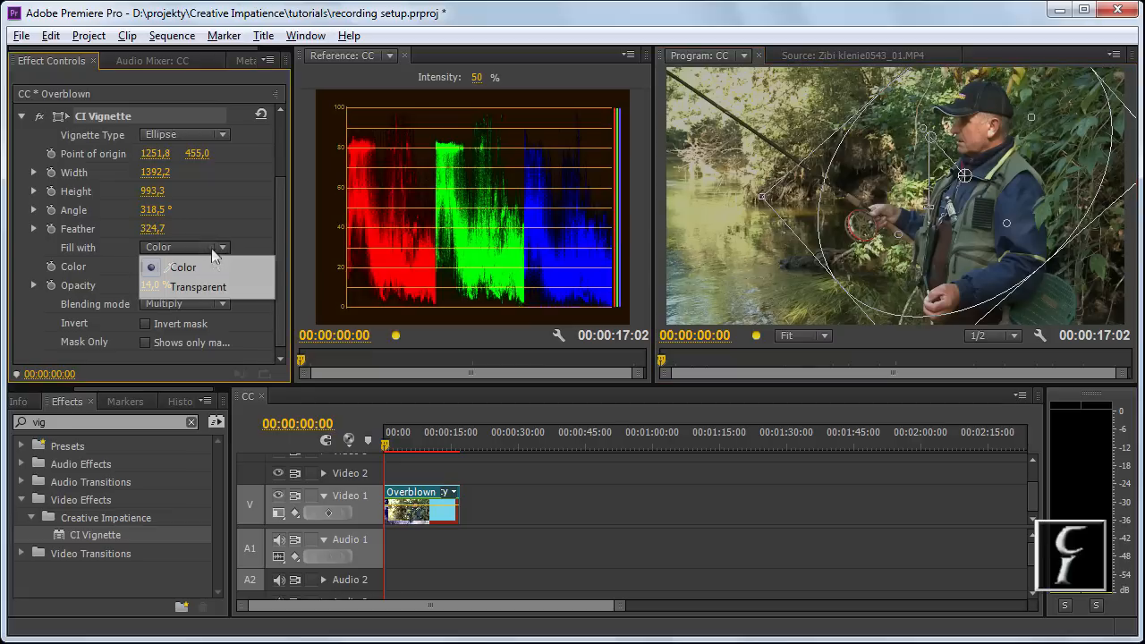
Keep a colour fill and set the vignette colour to dark blue.
left_click(182, 267)
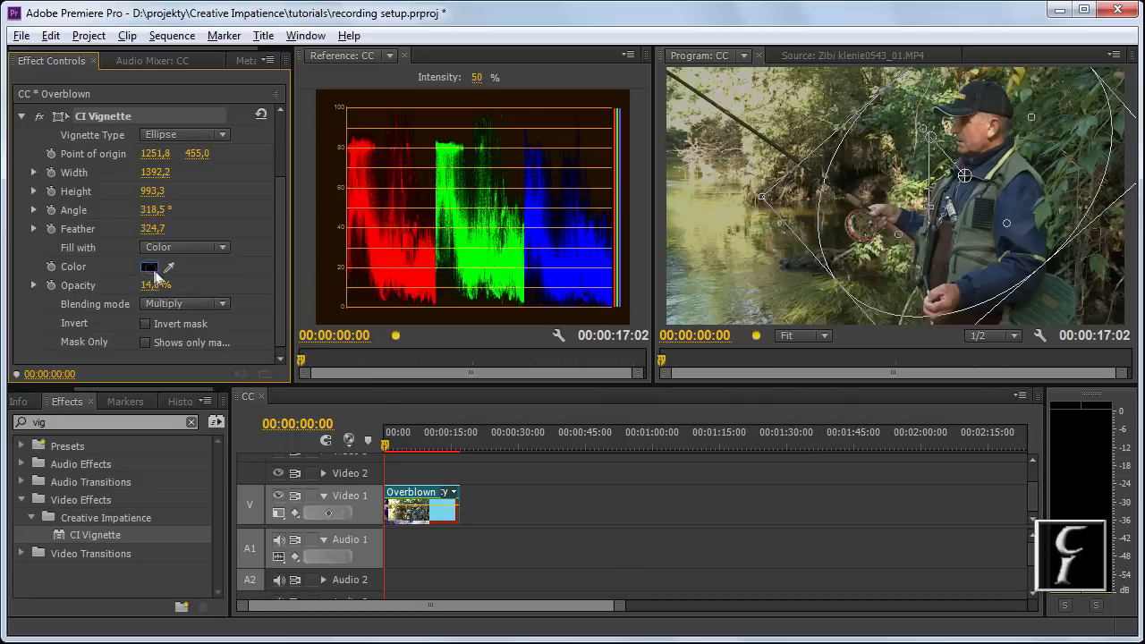
left_click(150, 267)
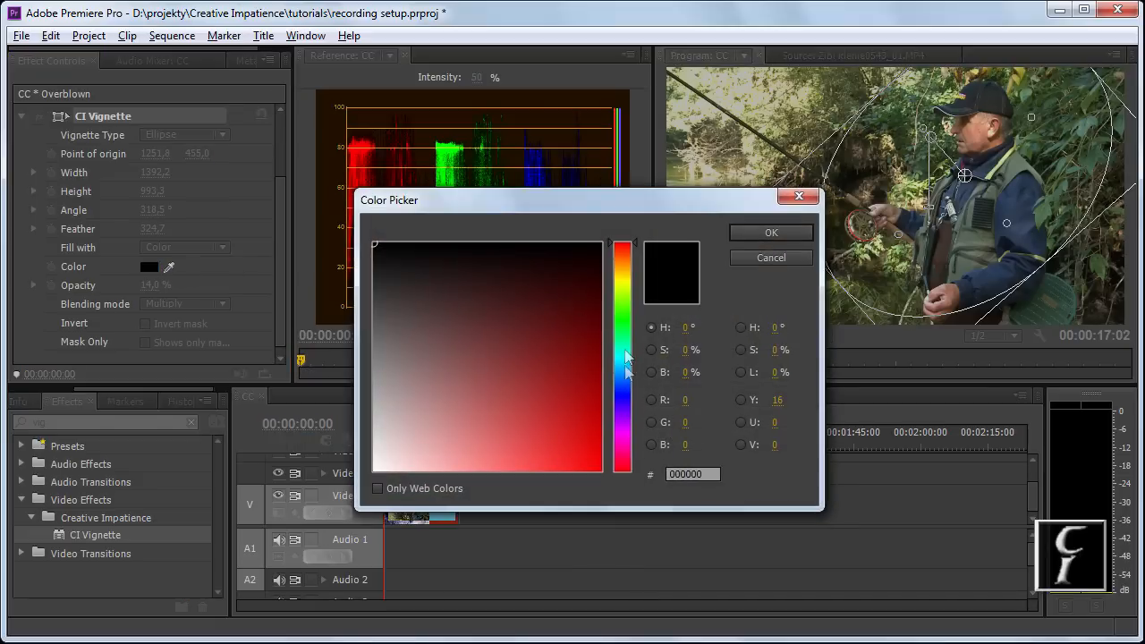
left_click(771, 232)
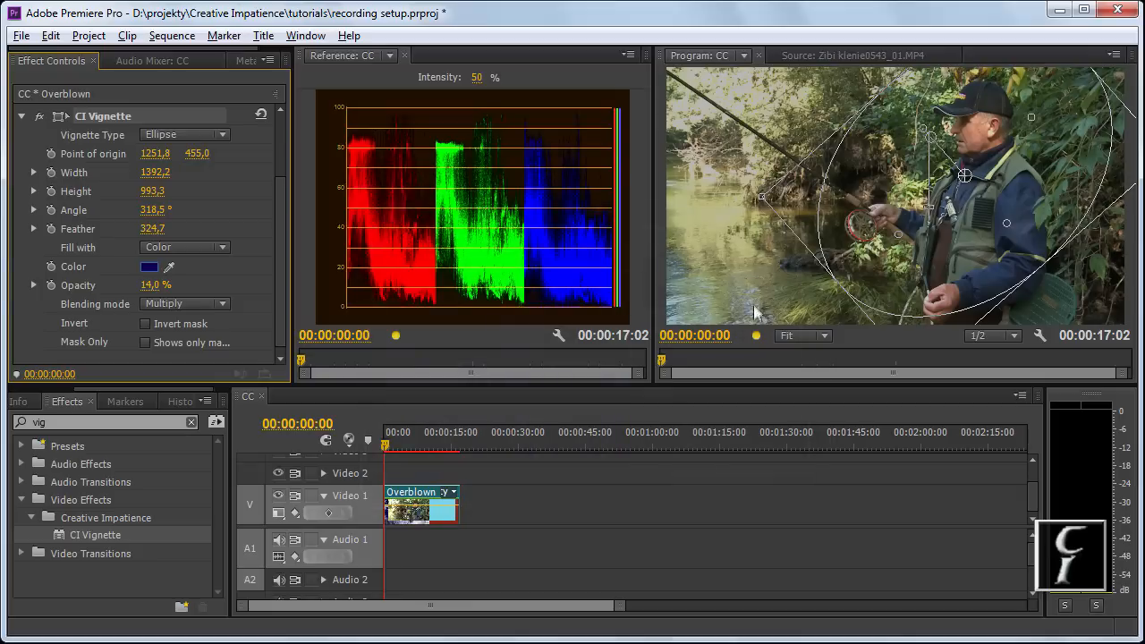
mouse_move(246, 295)
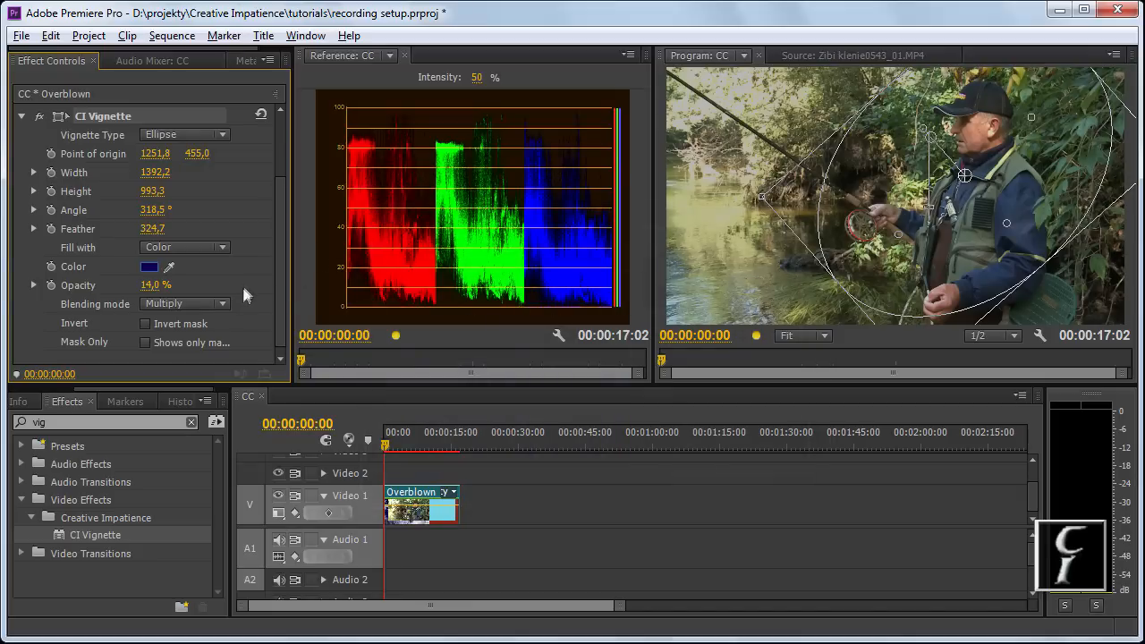
mouse_move(159, 304)
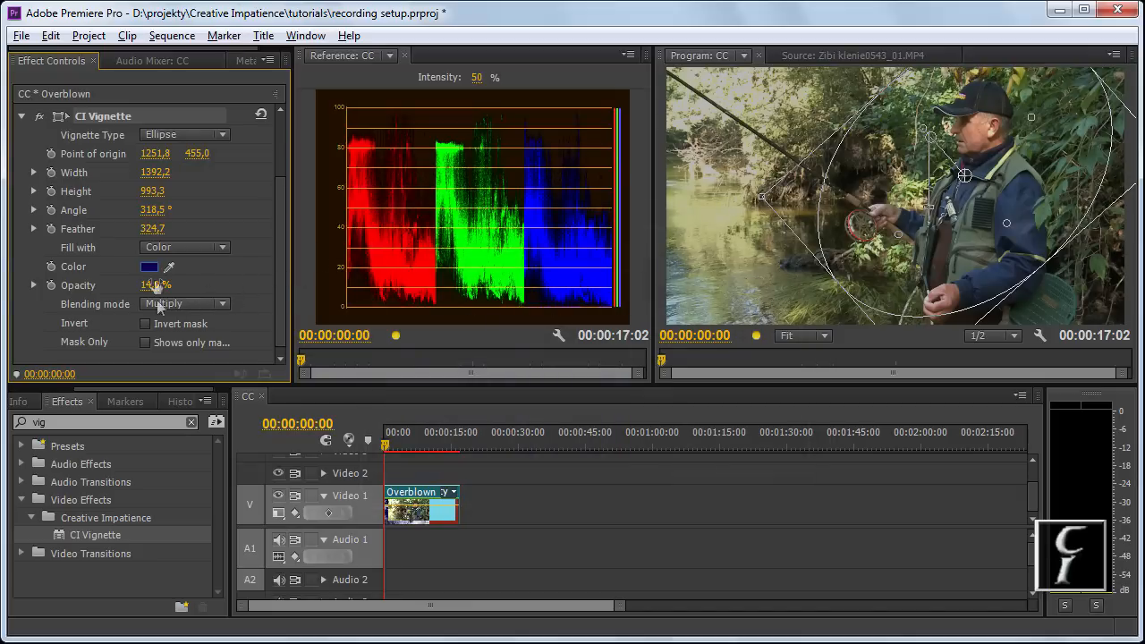
Switch the fill to a darker olive shade and raise opacity to 67%.
left_click(148, 267)
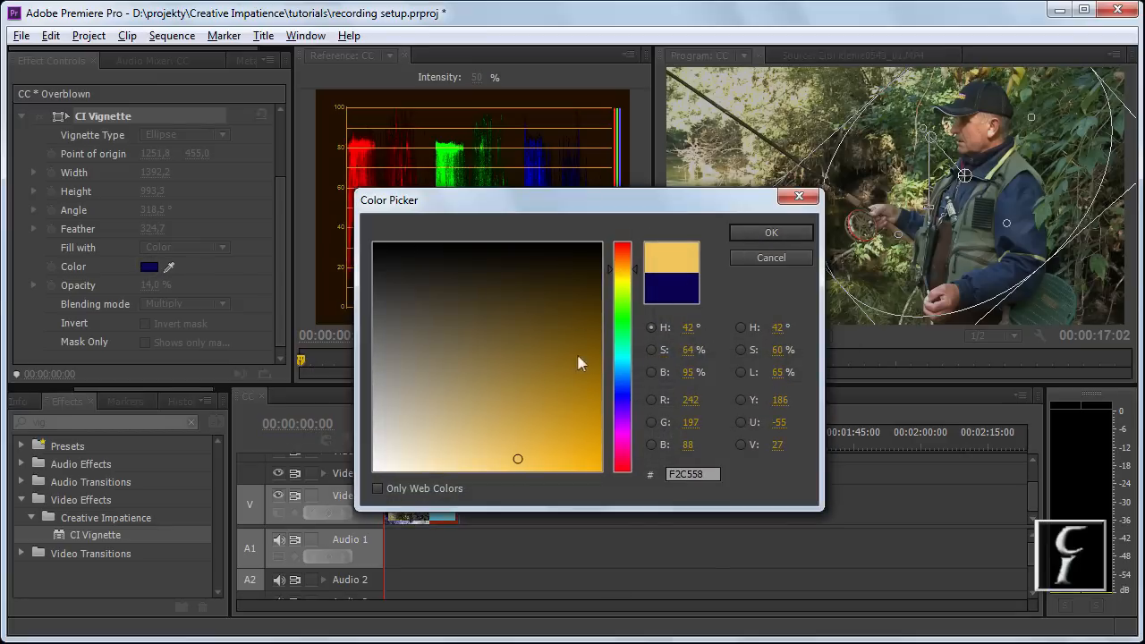
left_click(583, 304)
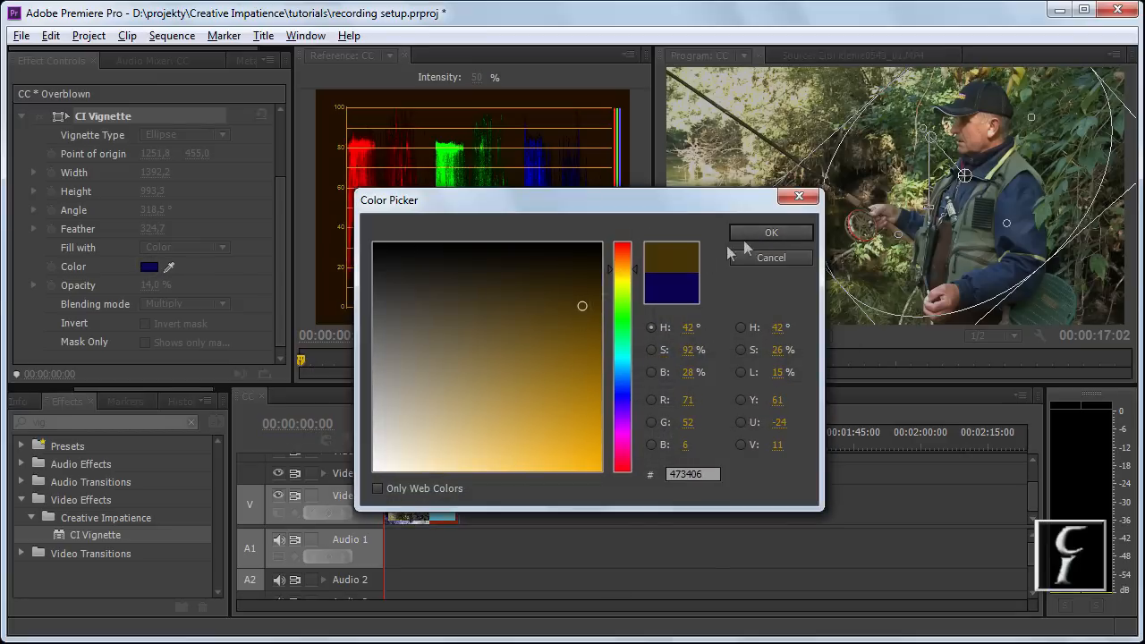
left_click(769, 233)
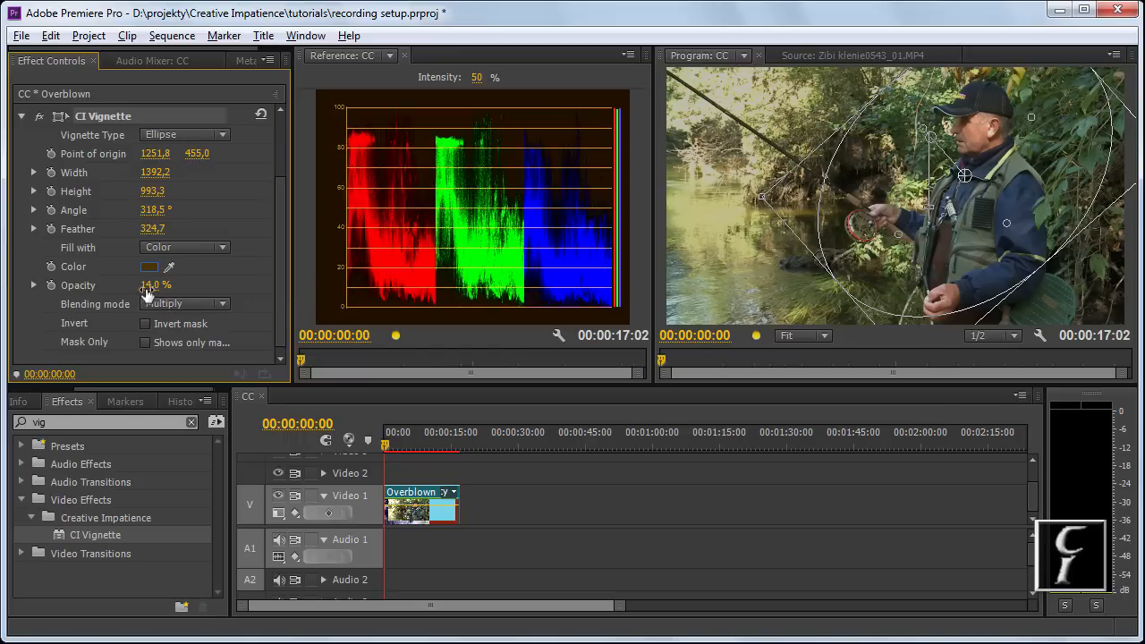
left_click_drag(155, 285, 156, 284)
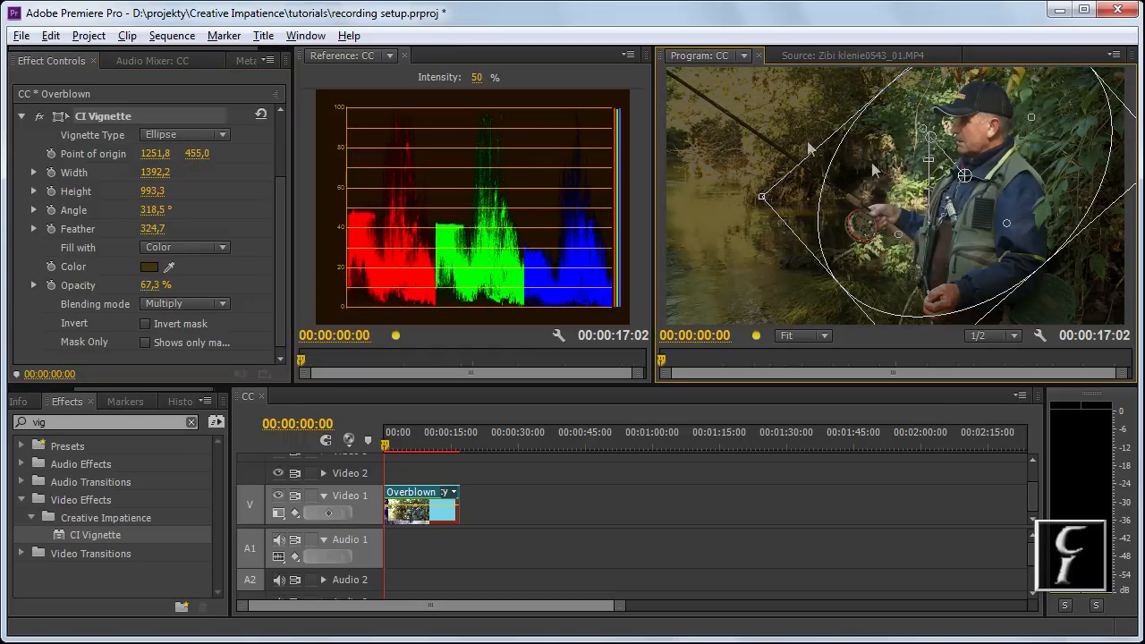
left_click(151, 266)
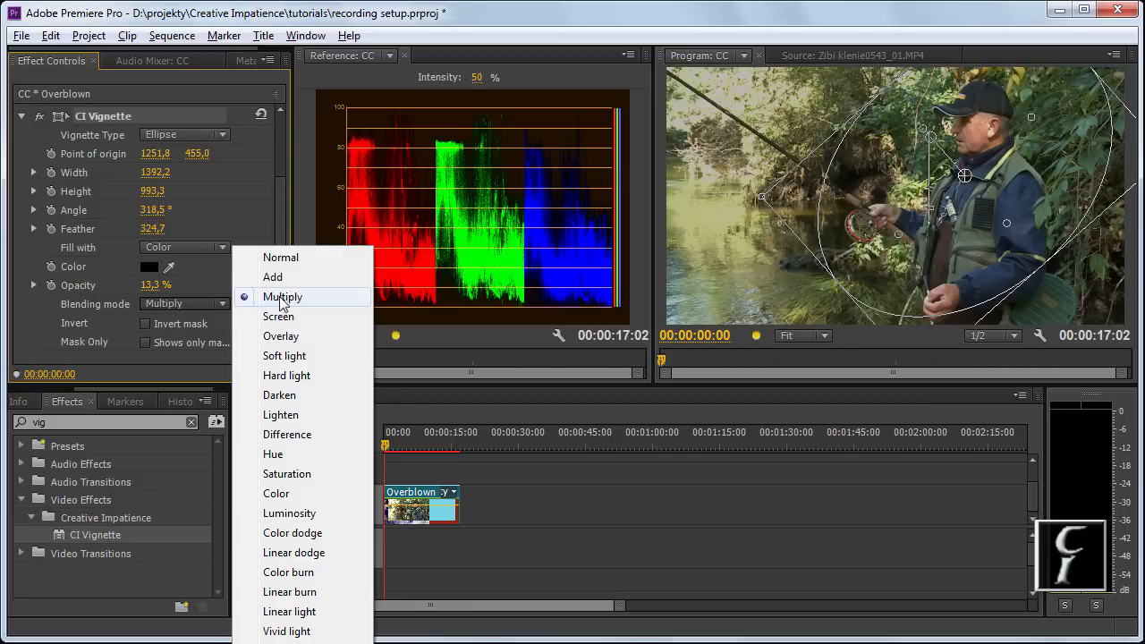
mouse_move(281, 336)
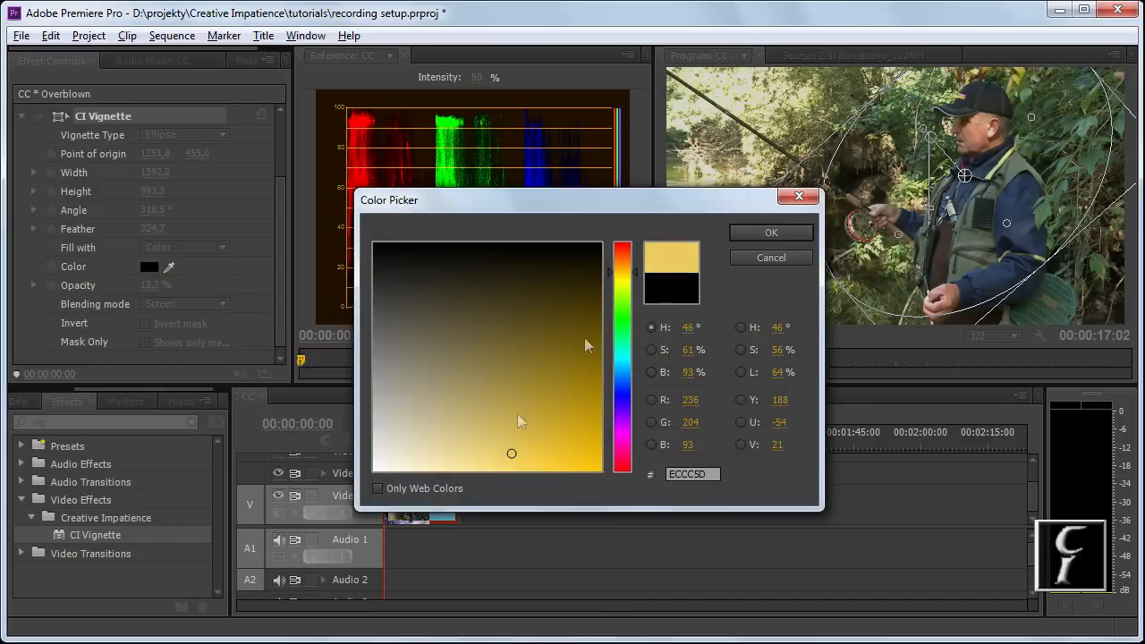
Confirm a light yellow fill and invert the vignette mask.
left_click(771, 233)
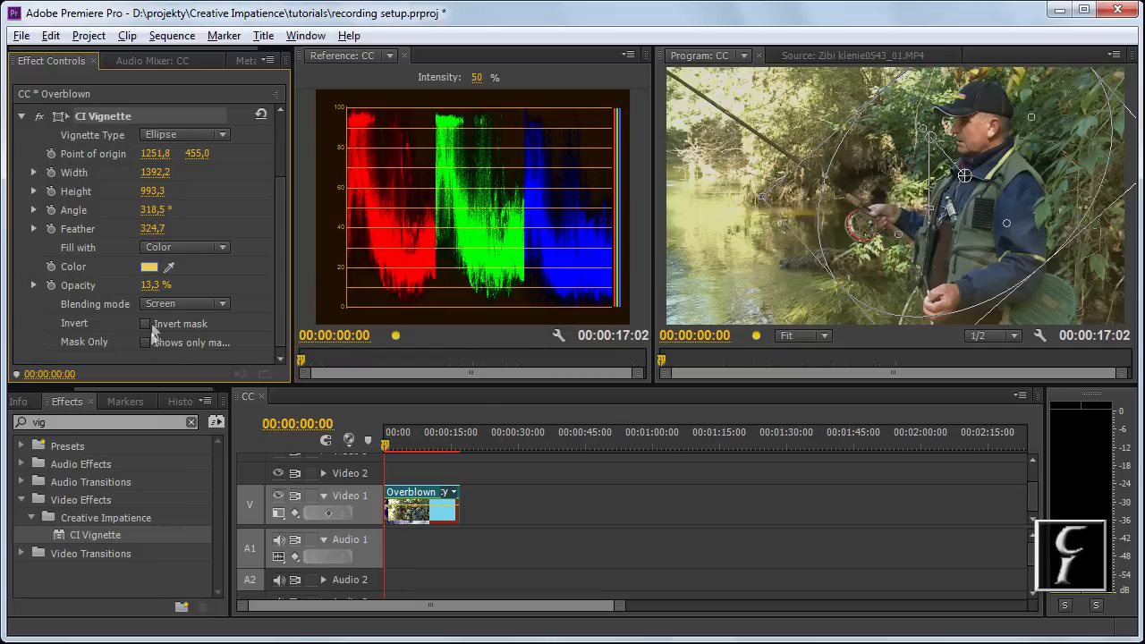
left_click(145, 322)
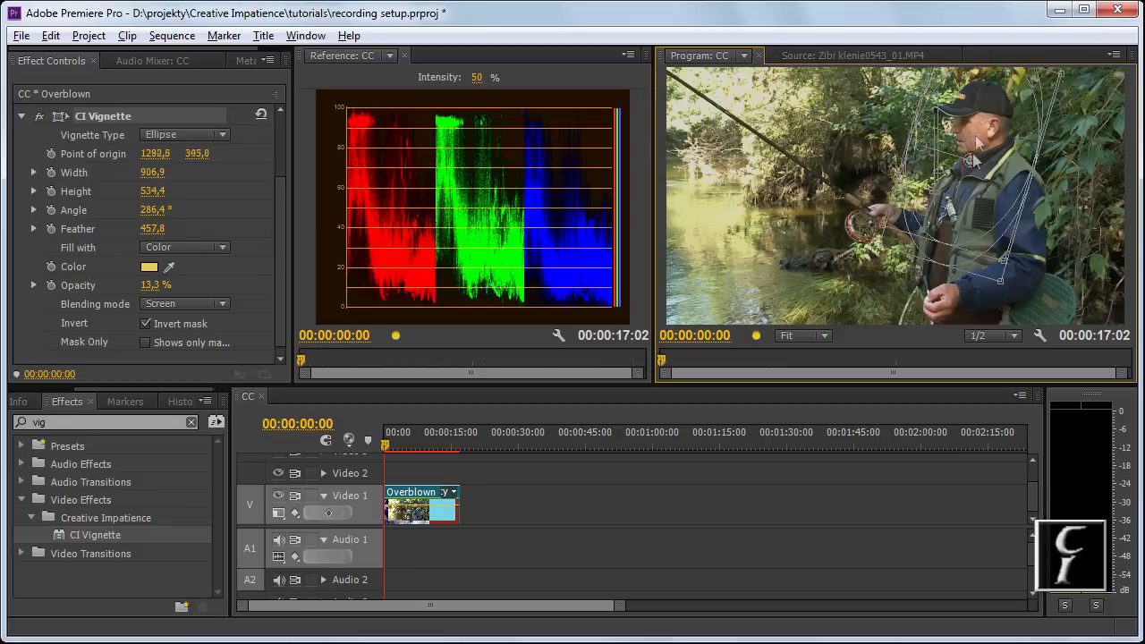
Set the fill to an orange skin tone and briefly preview the mask only to check it.
left_click(151, 266)
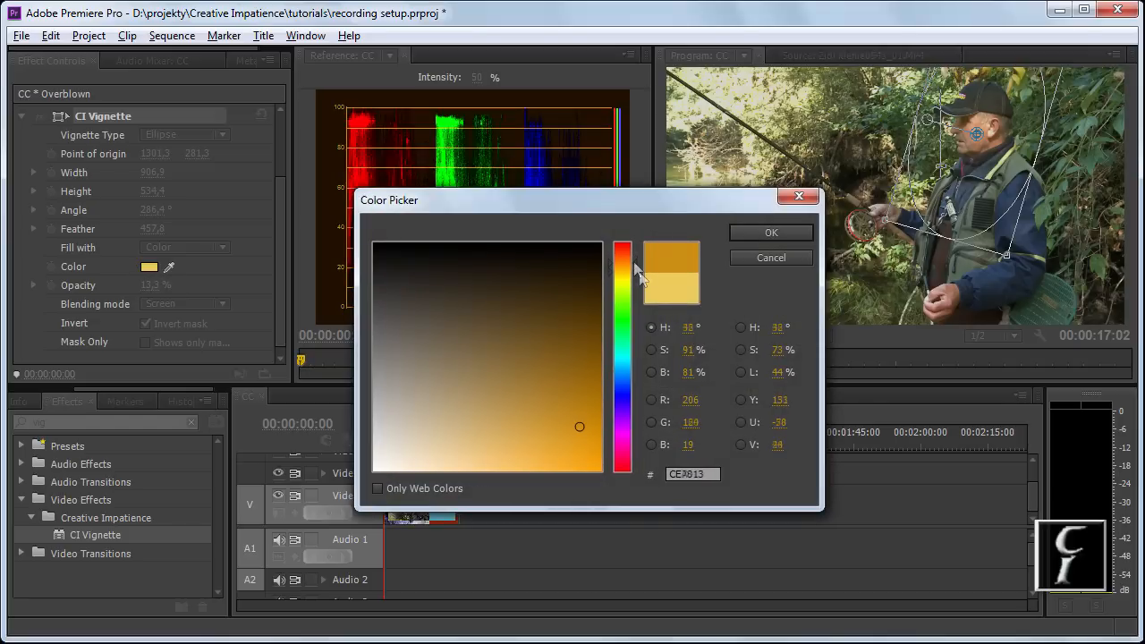
left_click(771, 233)
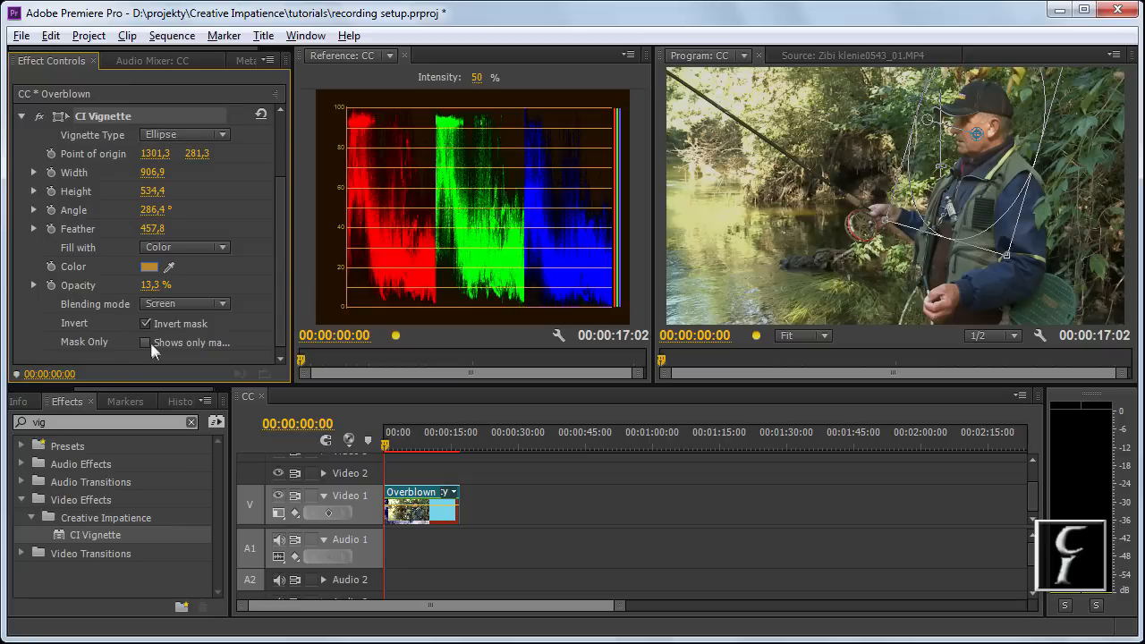
left_click(147, 343)
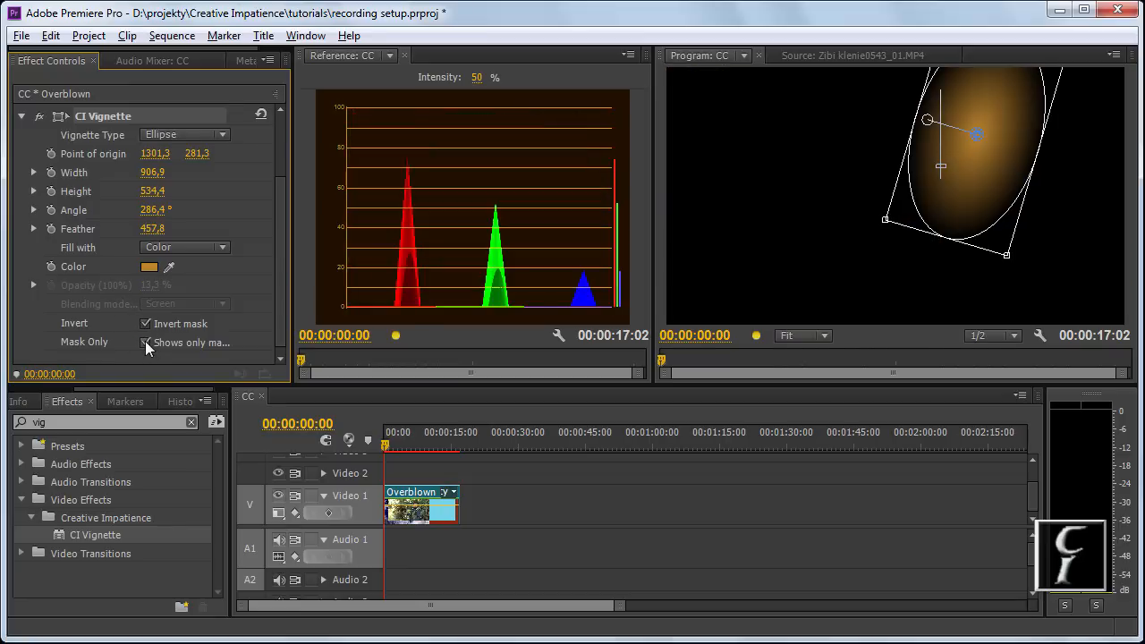
left_click(145, 341)
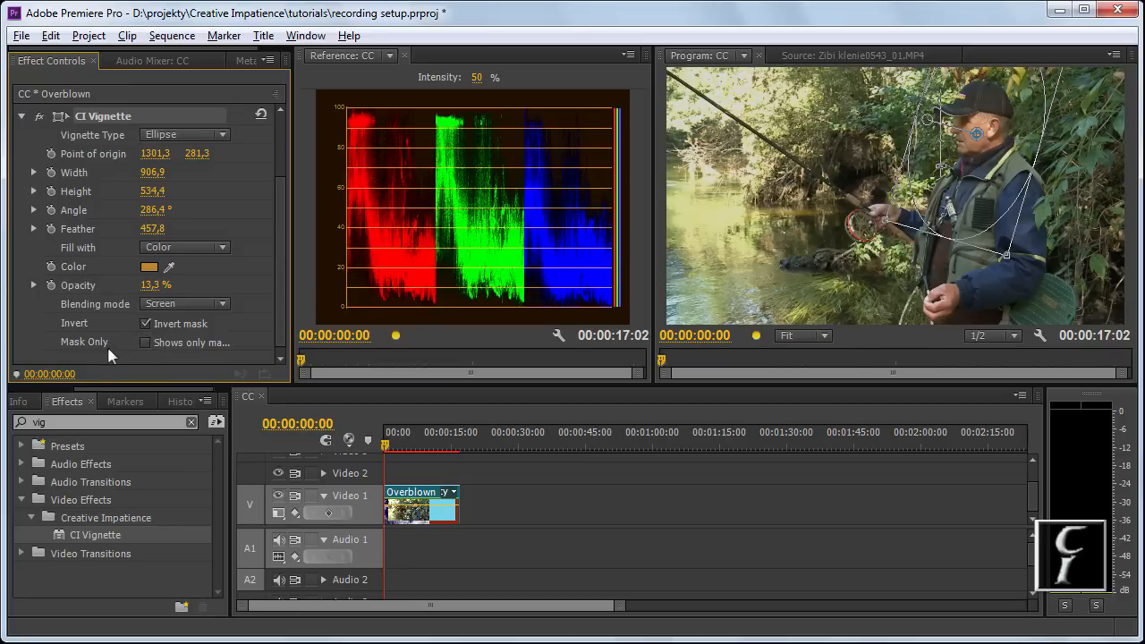
mouse_move(40, 116)
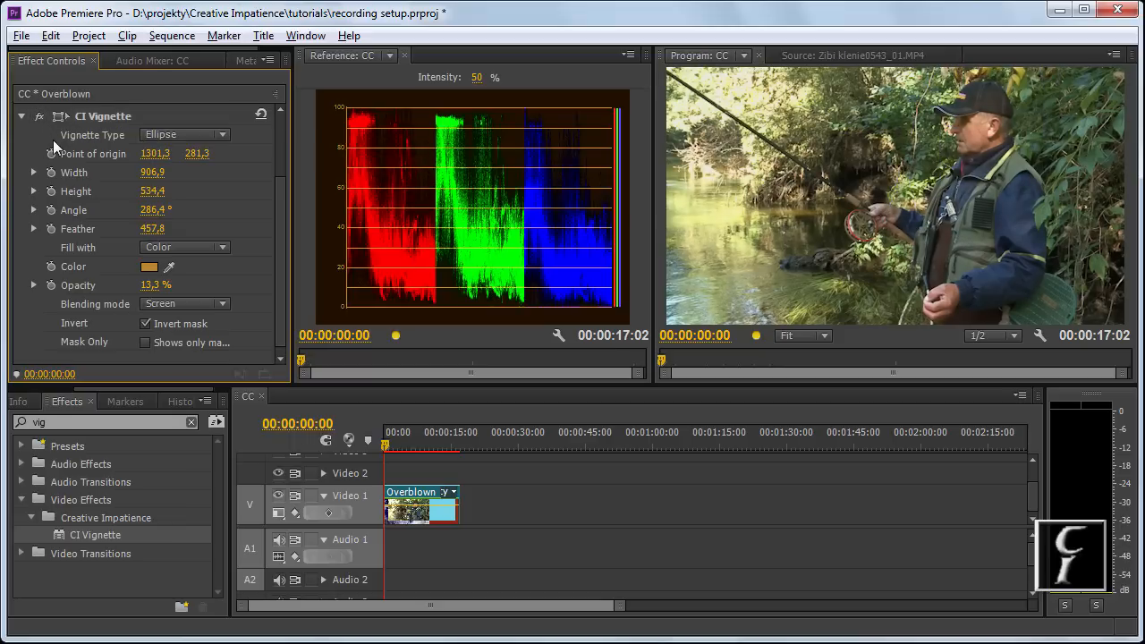
mouse_move(55, 145)
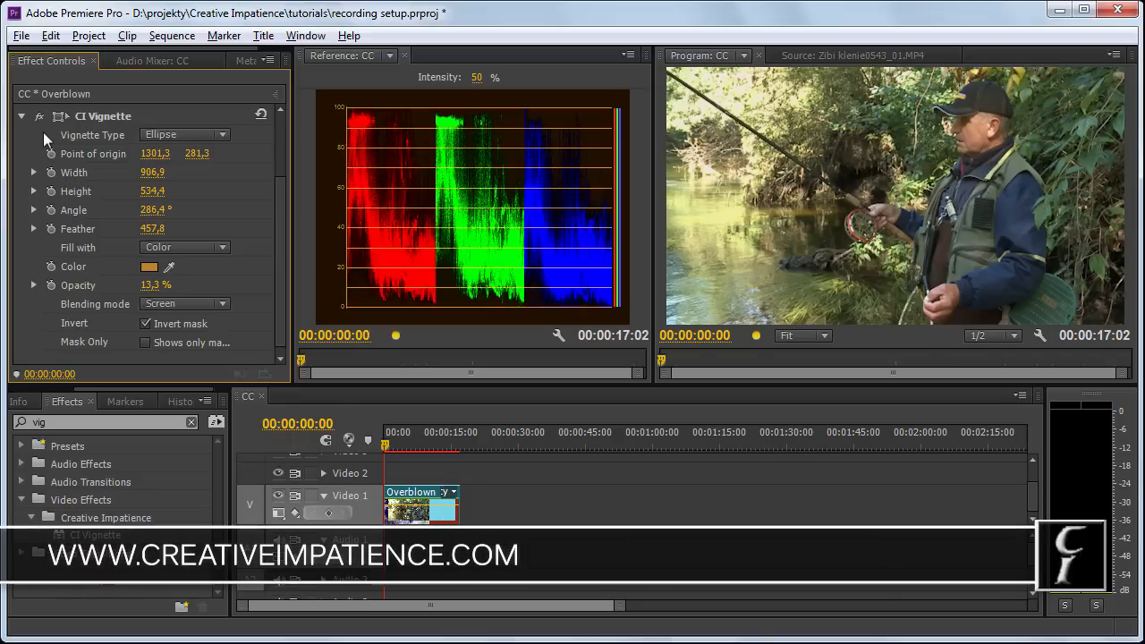
mouse_move(65, 143)
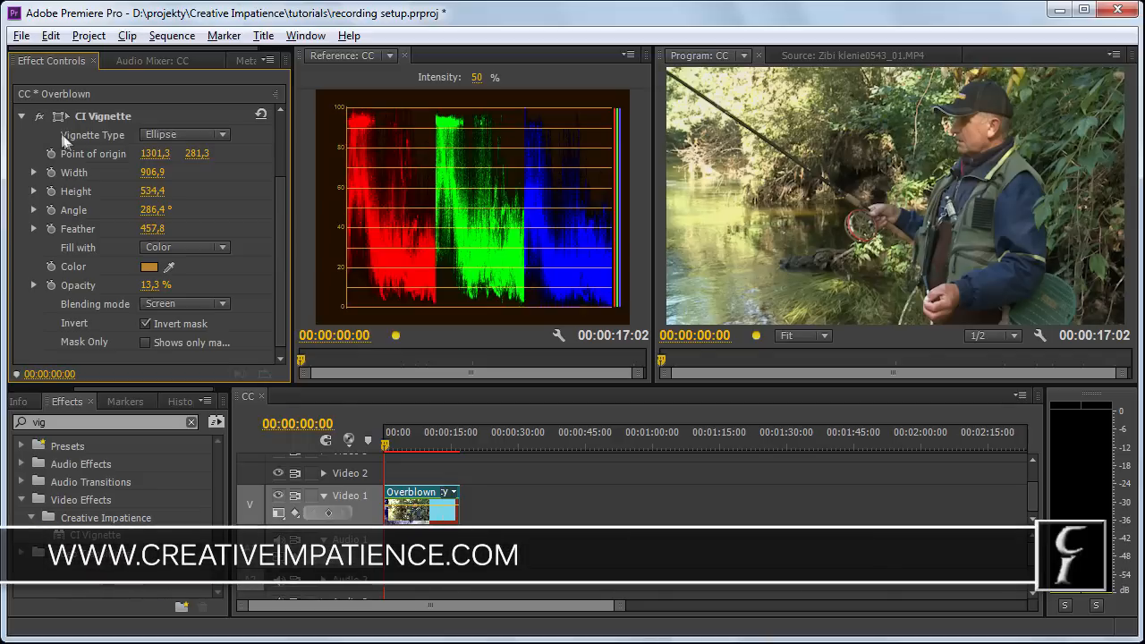